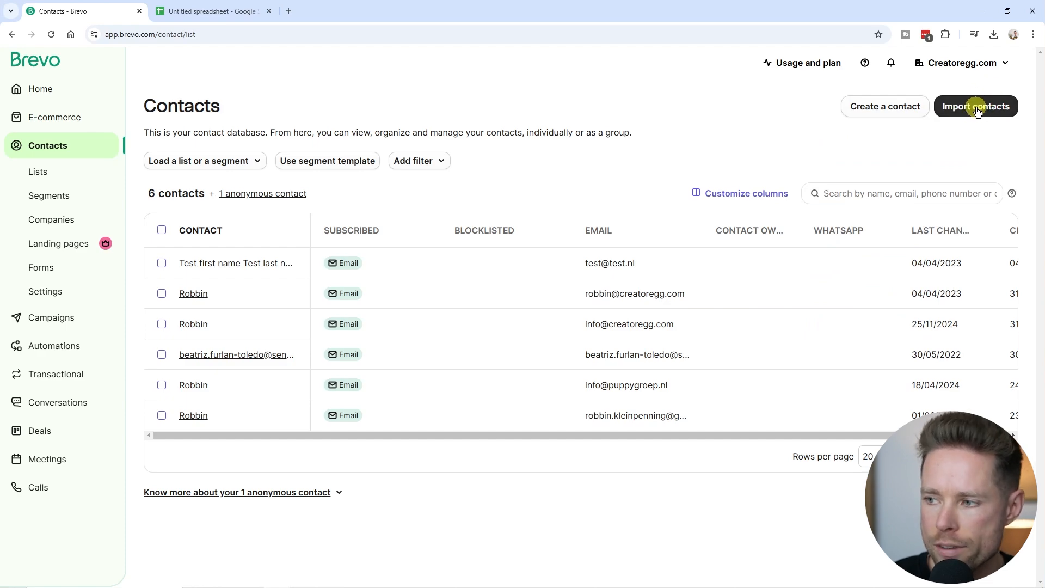
- Start a Brevo contact import with Contacts as the data type and continue
{"action": "left_click", "coordinate": [976, 106]}
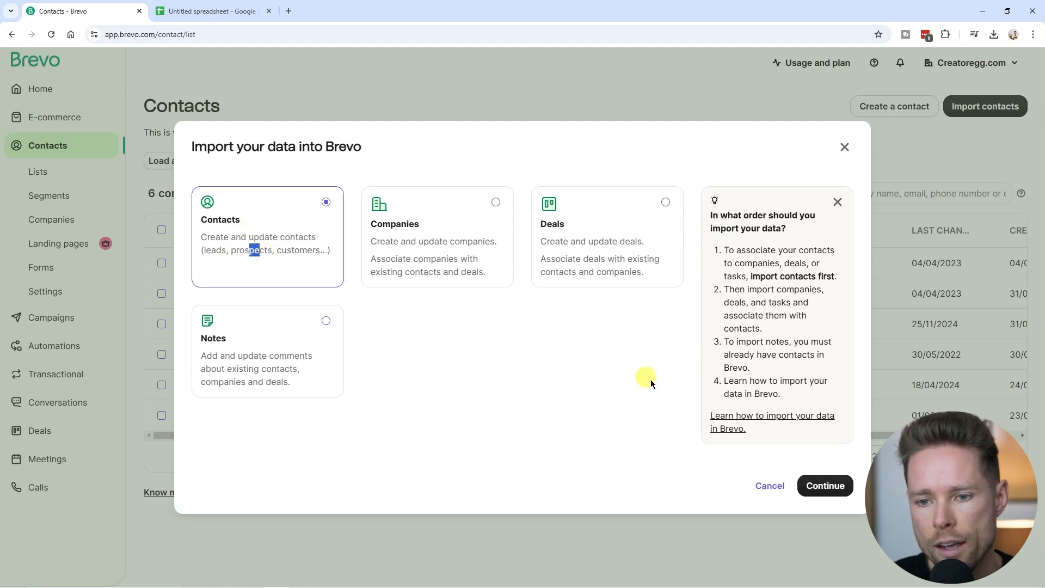
{"action": "left_click", "coordinate": [825, 485]}
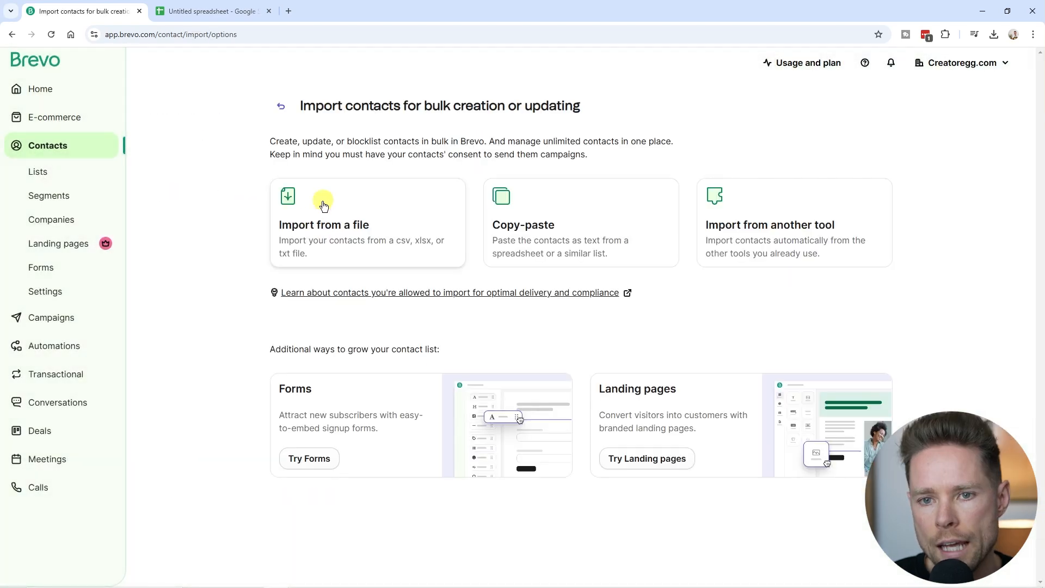
{"action": "mouse_move", "coordinate": [351, 217]}
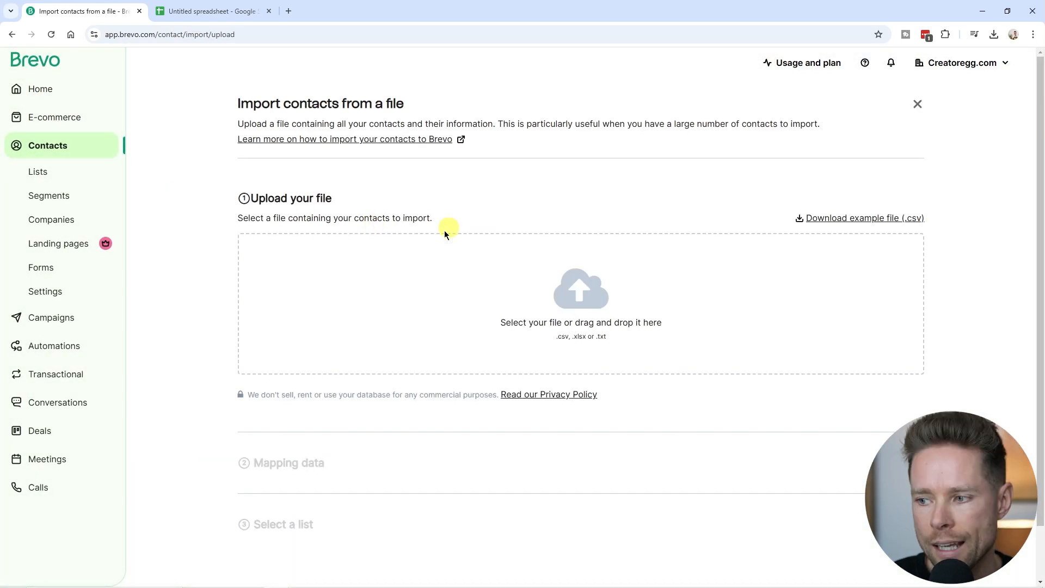
{"action": "mouse_move", "coordinate": [466, 316]}
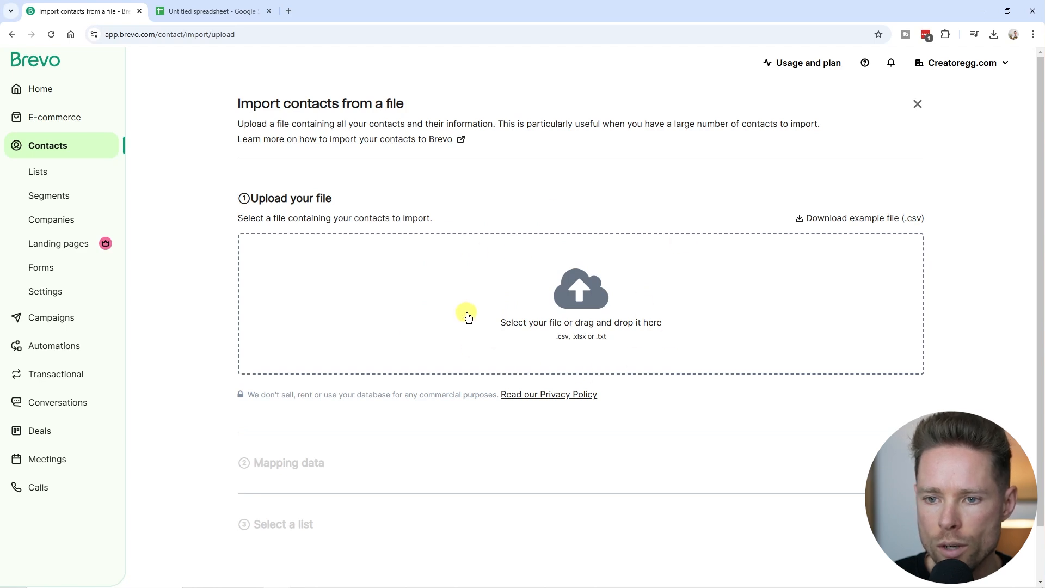
- In the blank Google Sheet, stage CSV_sample.csv via File > Import upload
{"action": "left_click", "coordinate": [213, 11]}
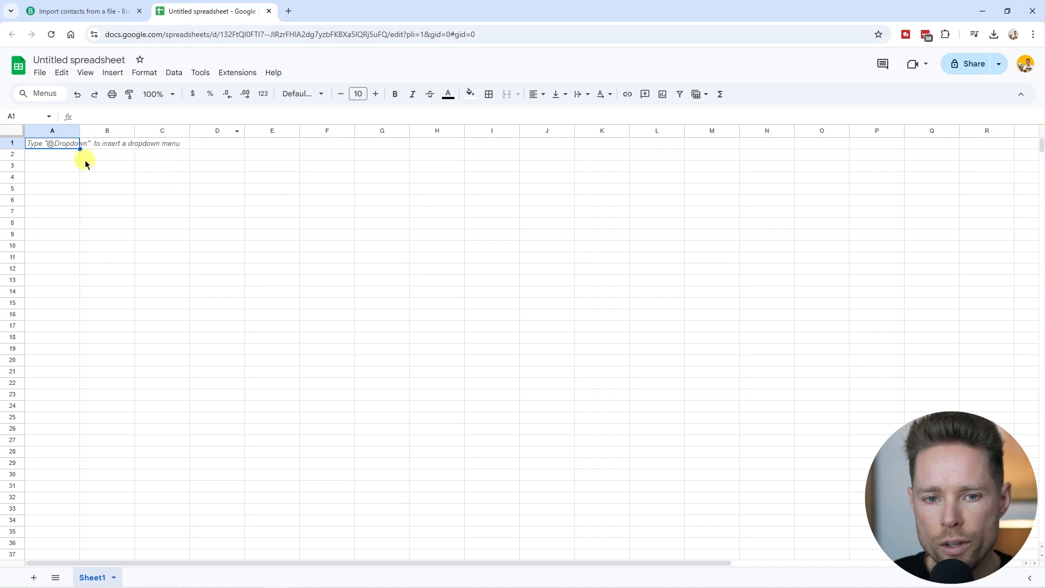
{"action": "mouse_move", "coordinate": [63, 161]}
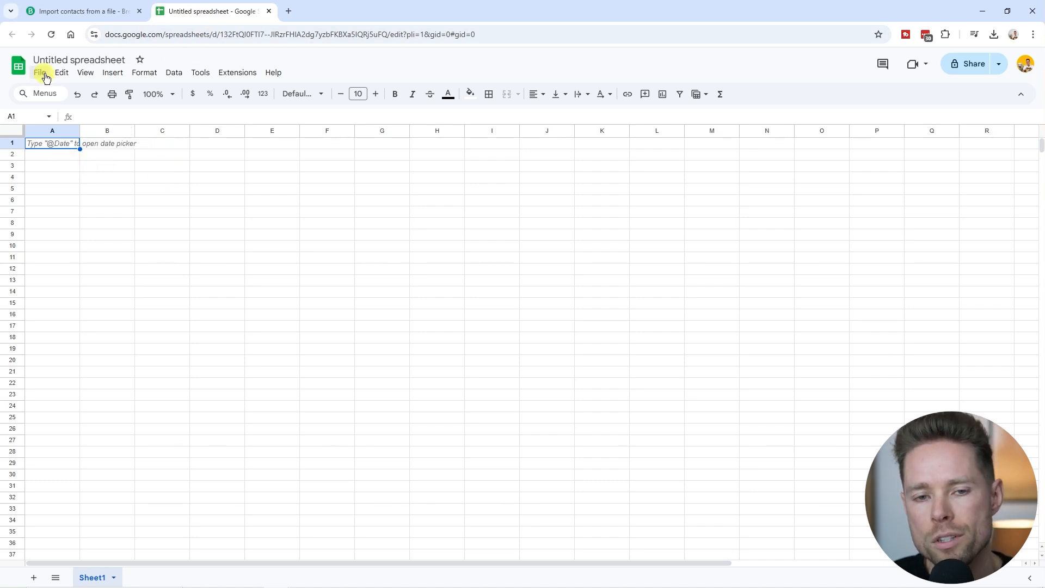
{"action": "left_click", "coordinate": [42, 73]}
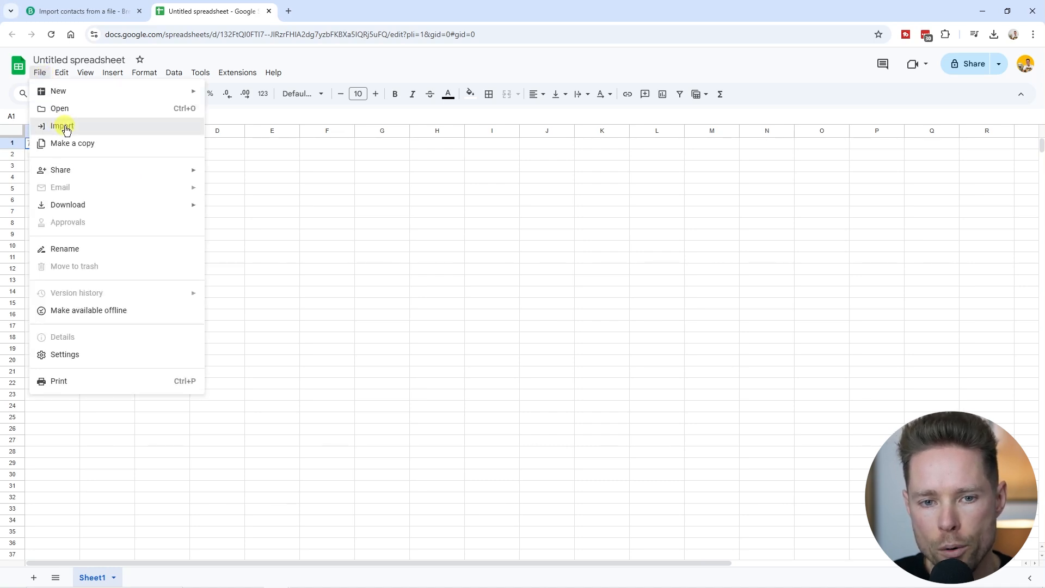
{"action": "left_click", "coordinate": [62, 125]}
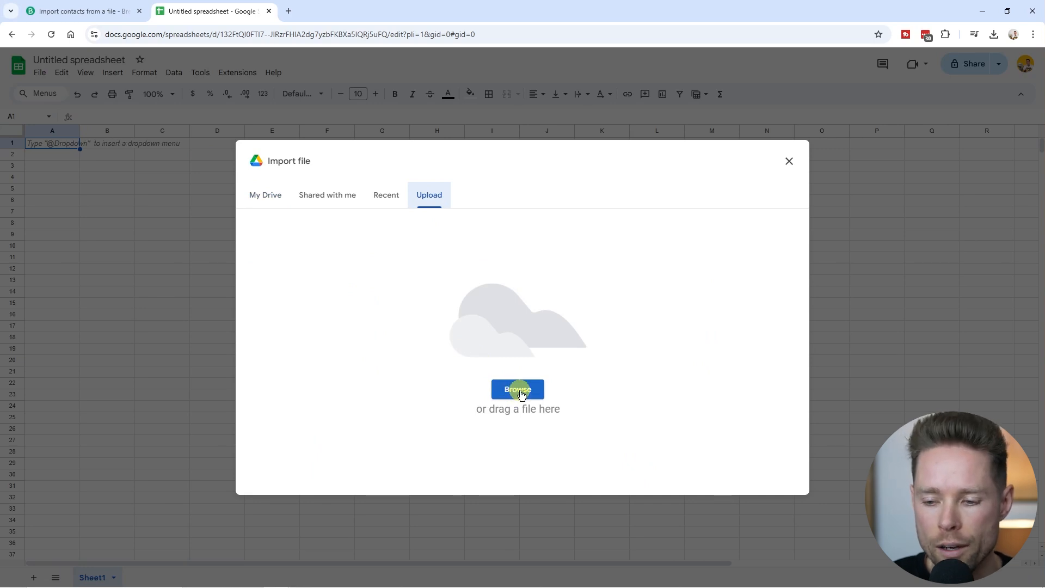
{"action": "left_click", "coordinate": [518, 389]}
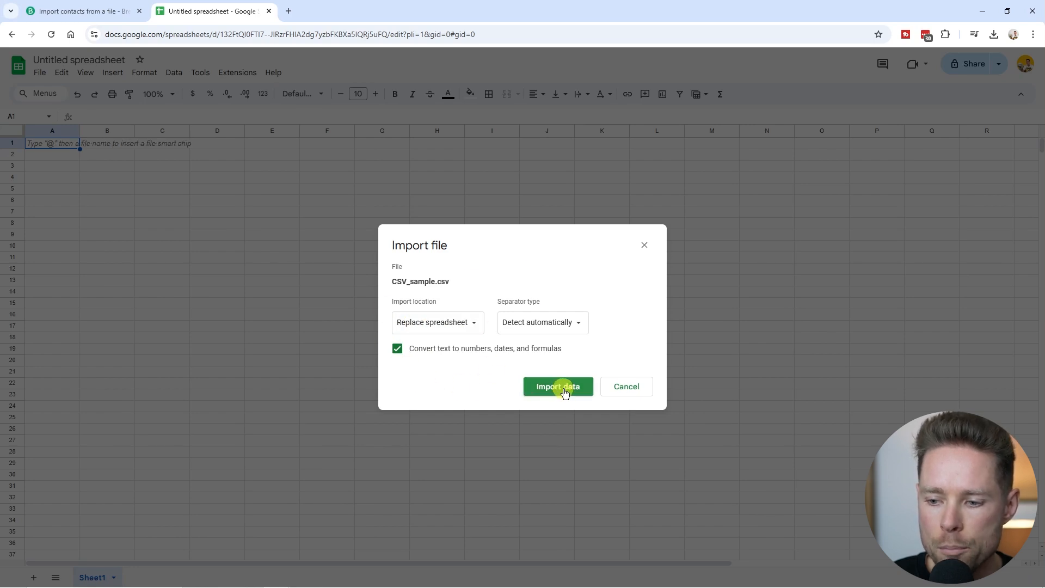
- Import the CSV data and add a MAILCHIMP header in H1 tagging contacts IMPORT_MAILCHIMP
{"action": "left_click", "coordinate": [558, 386]}
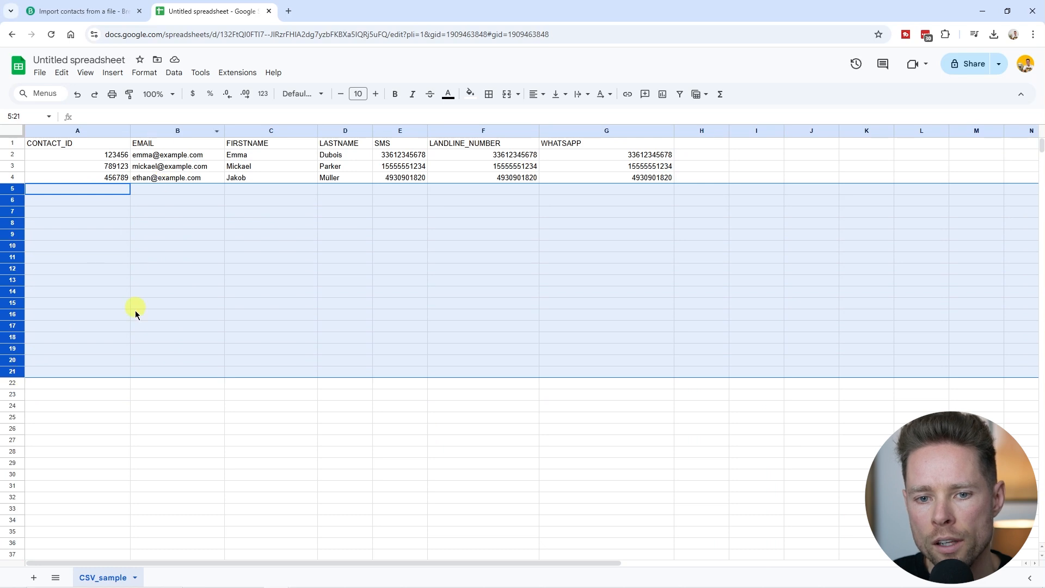
{"action": "left_click", "coordinate": [701, 143]}
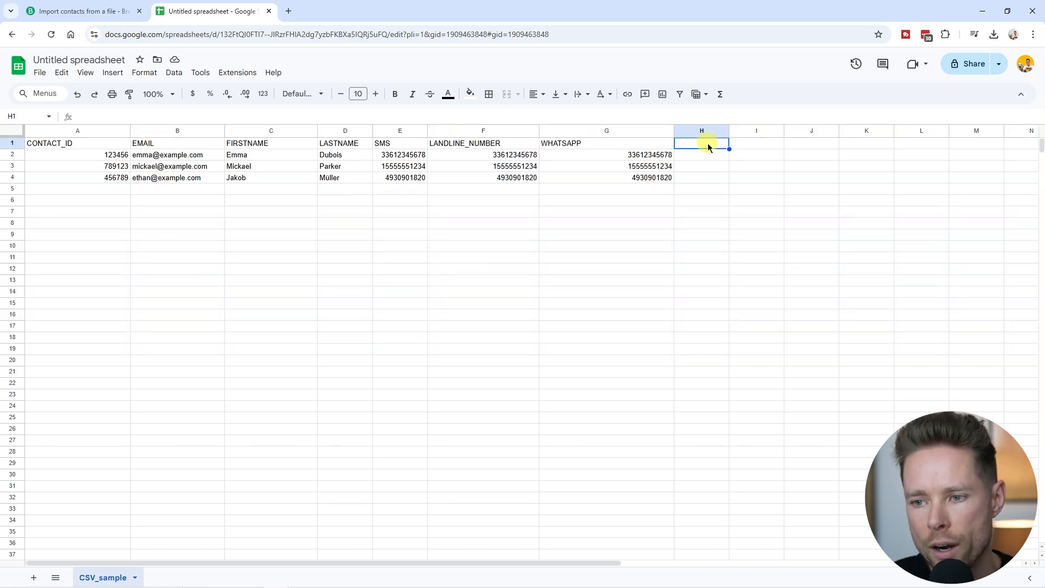
{"action": "type", "text": "MAILCHIMP"}
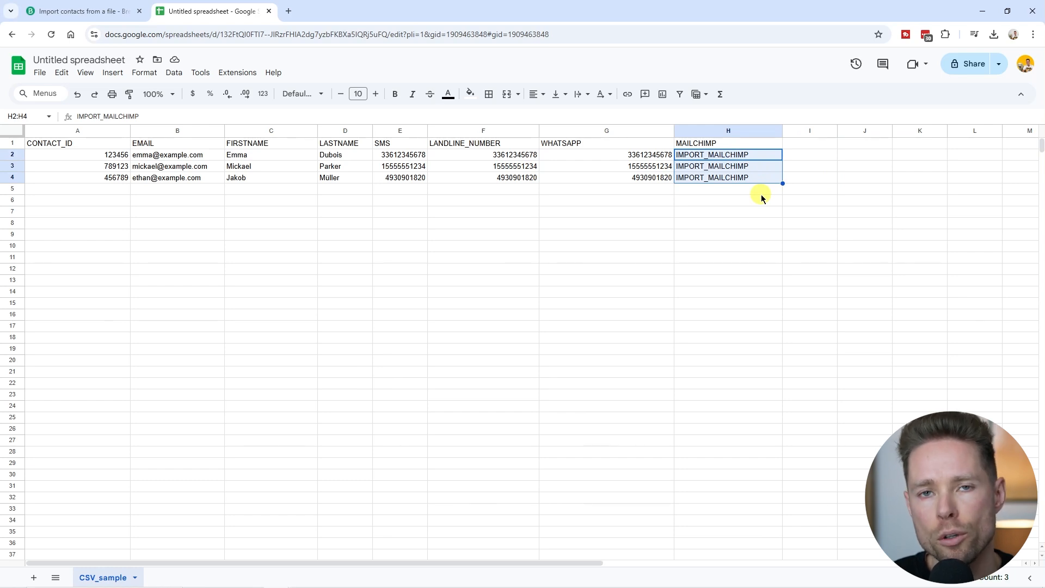
{"action": "left_click", "coordinate": [727, 211]}
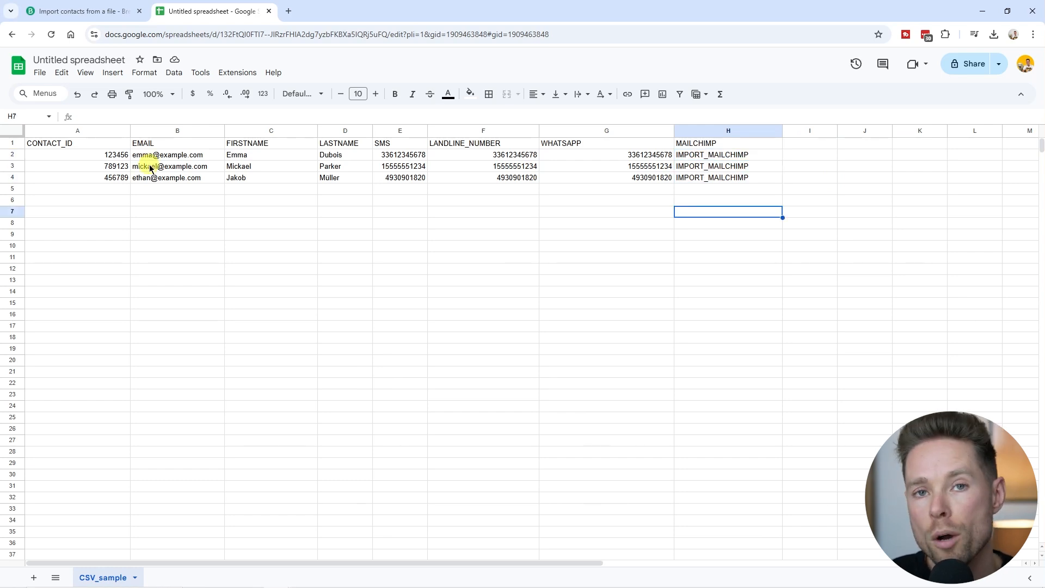
{"action": "mouse_move", "coordinate": [39, 73]}
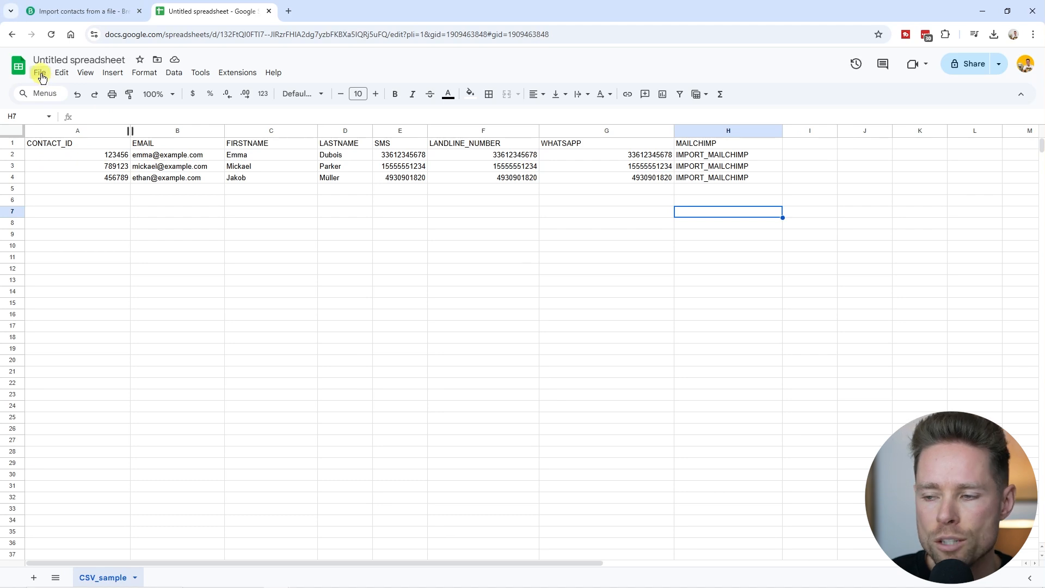
- Download the edited sheet as a .csv file and return to the Brevo tab
{"action": "left_click", "coordinate": [39, 72]}
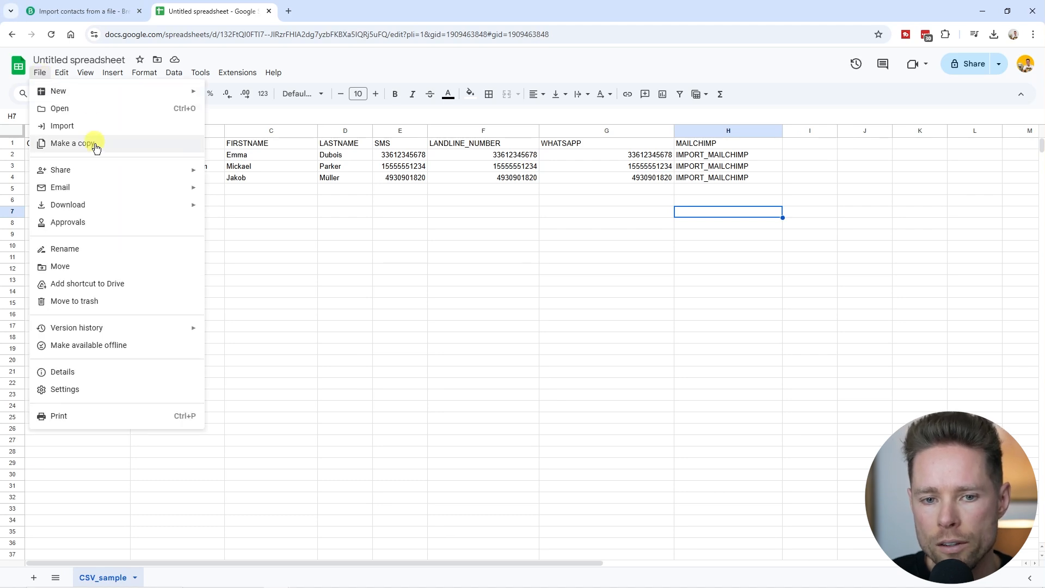
{"action": "mouse_move", "coordinate": [68, 205]}
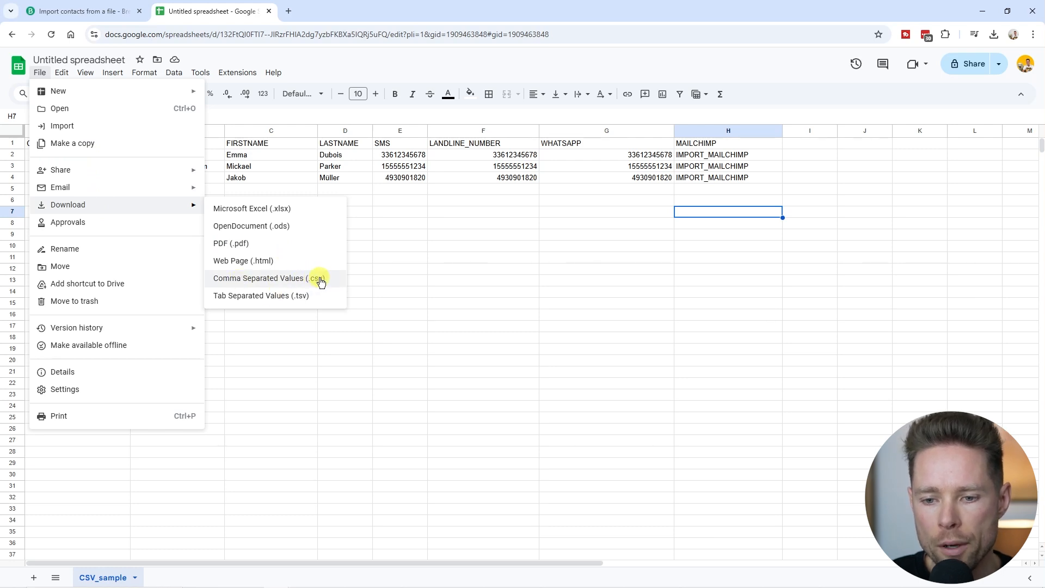
{"action": "left_click", "coordinate": [259, 279]}
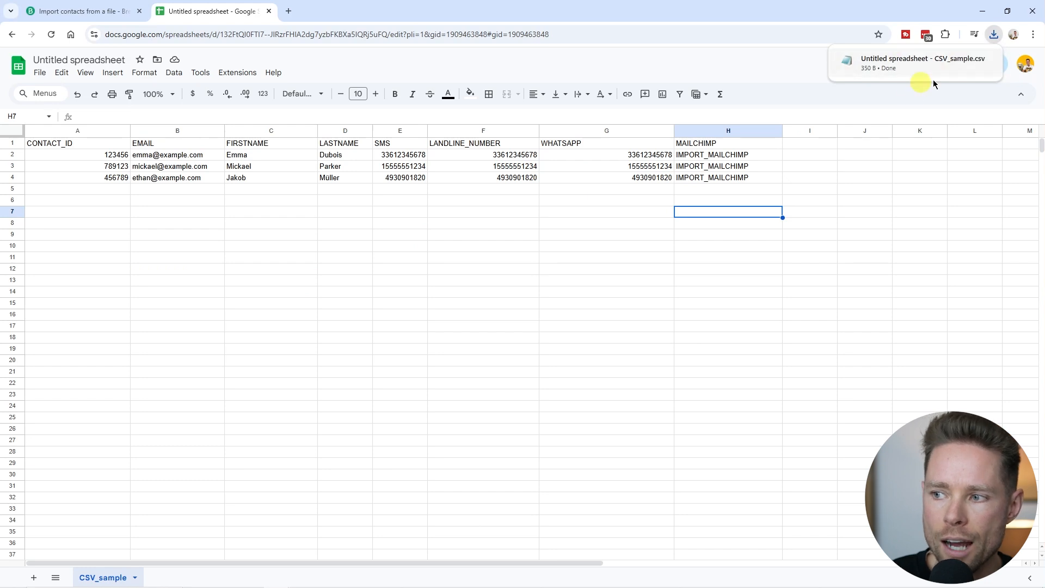
{"action": "mouse_move", "coordinate": [303, 93]}
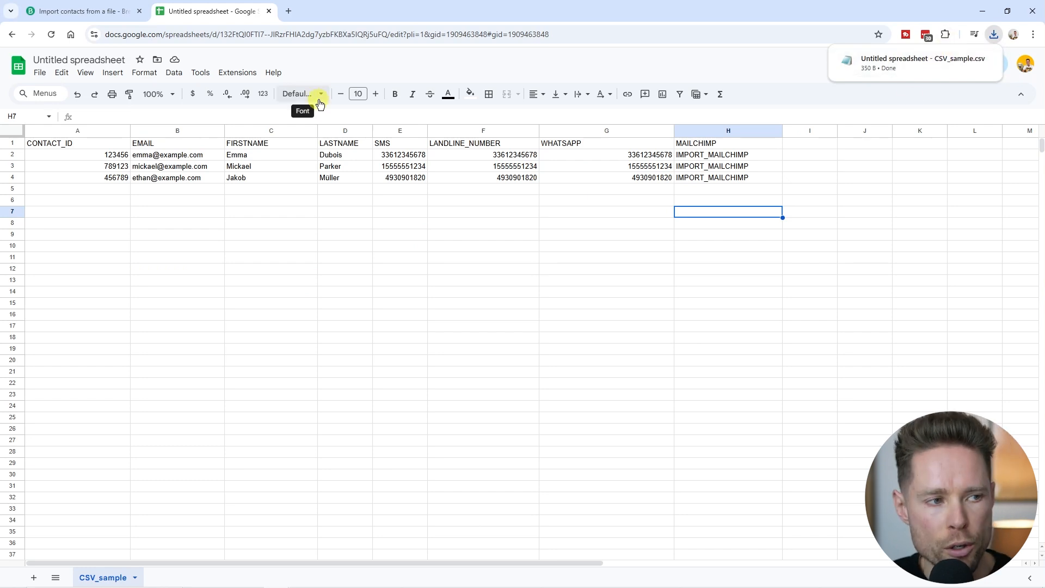
{"action": "left_click", "coordinate": [80, 11]}
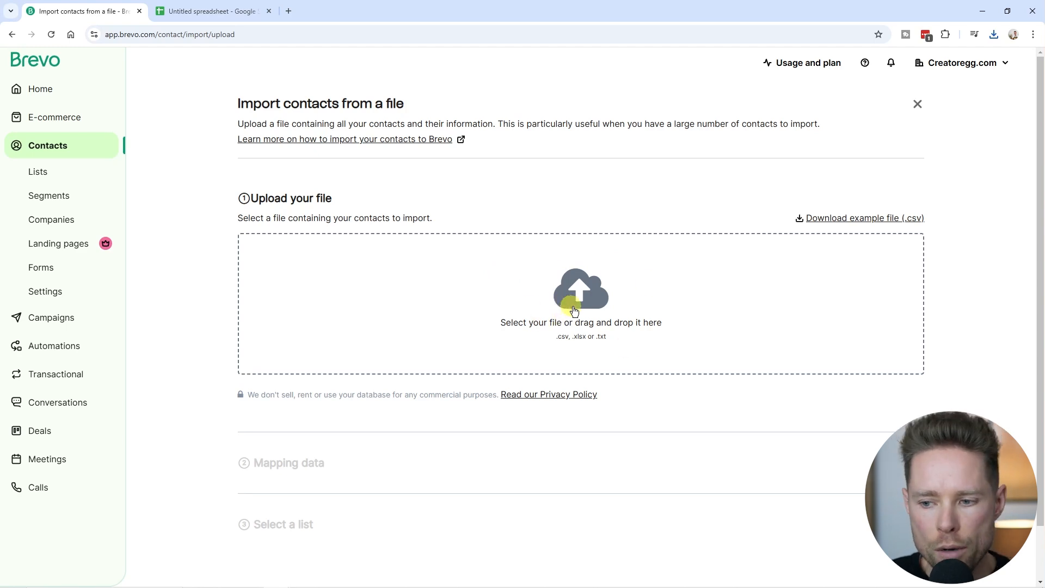
- Upload the downloaded CSV file to Brevo's import page
{"action": "left_click", "coordinate": [579, 303]}
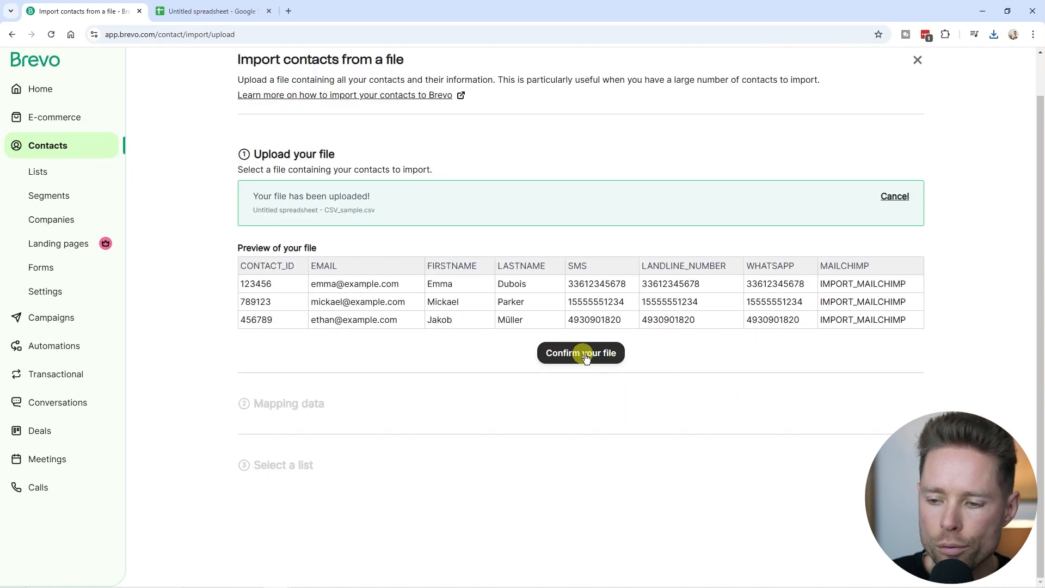
- Confirm the uploaded file and review the column-to-attribute mapping list
{"action": "left_click", "coordinate": [580, 353]}
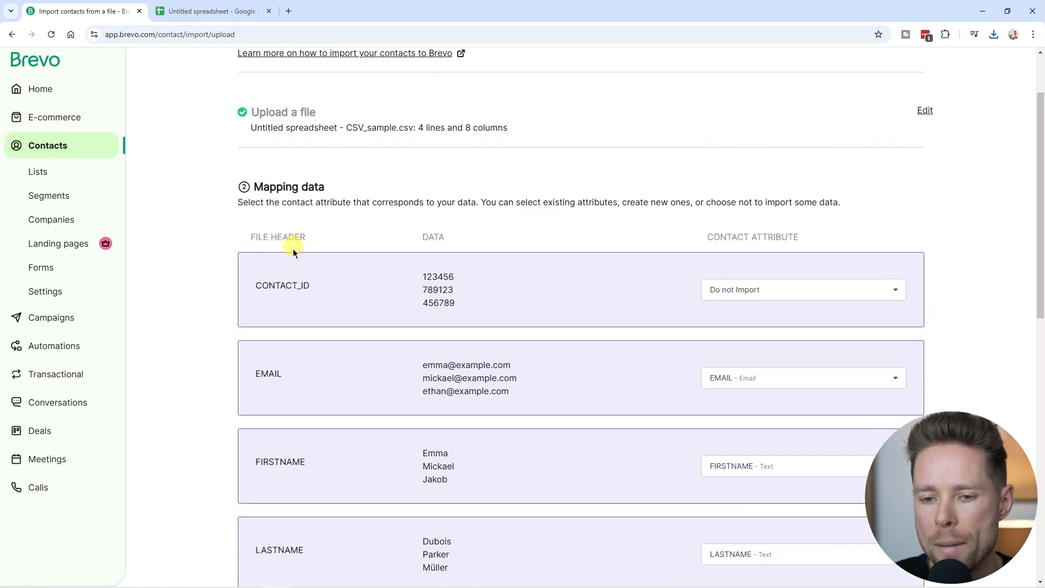
{"action": "scroll", "scroll_direction": "down", "scroll_amount": 3}
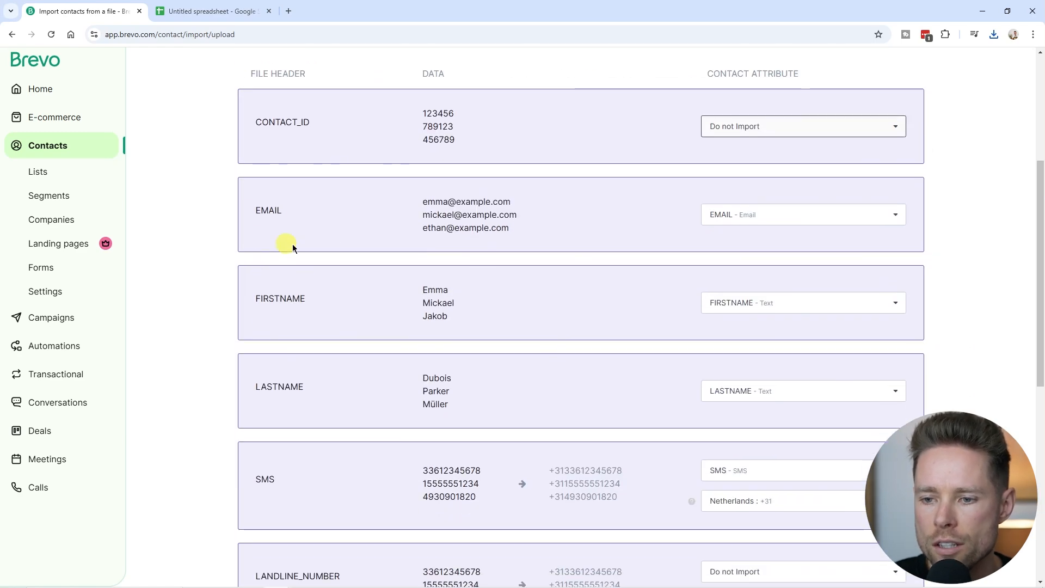
{"action": "scroll", "scroll_direction": "up", "scroll_amount": 3}
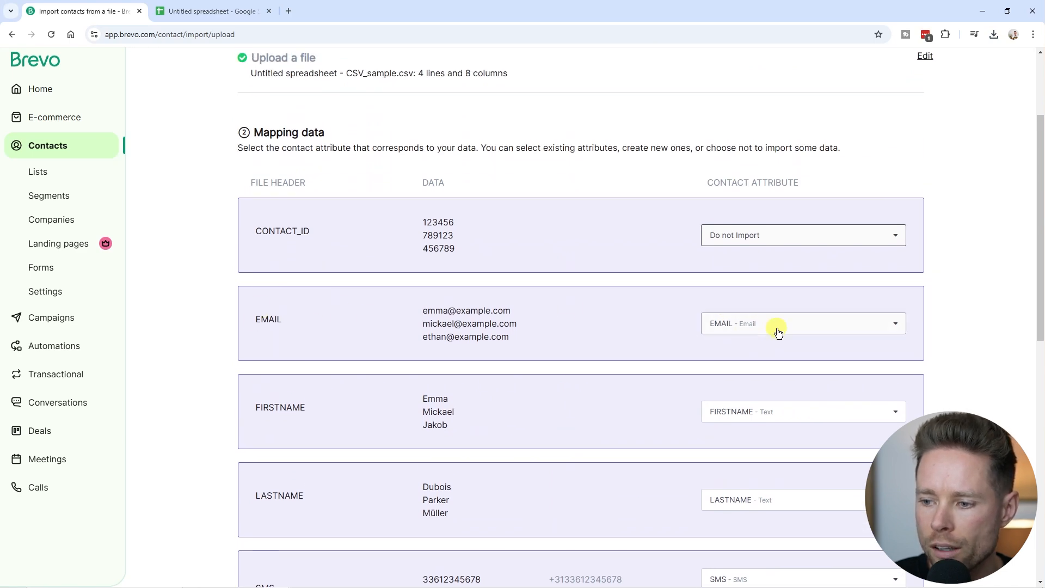
{"action": "mouse_move", "coordinate": [729, 178]}
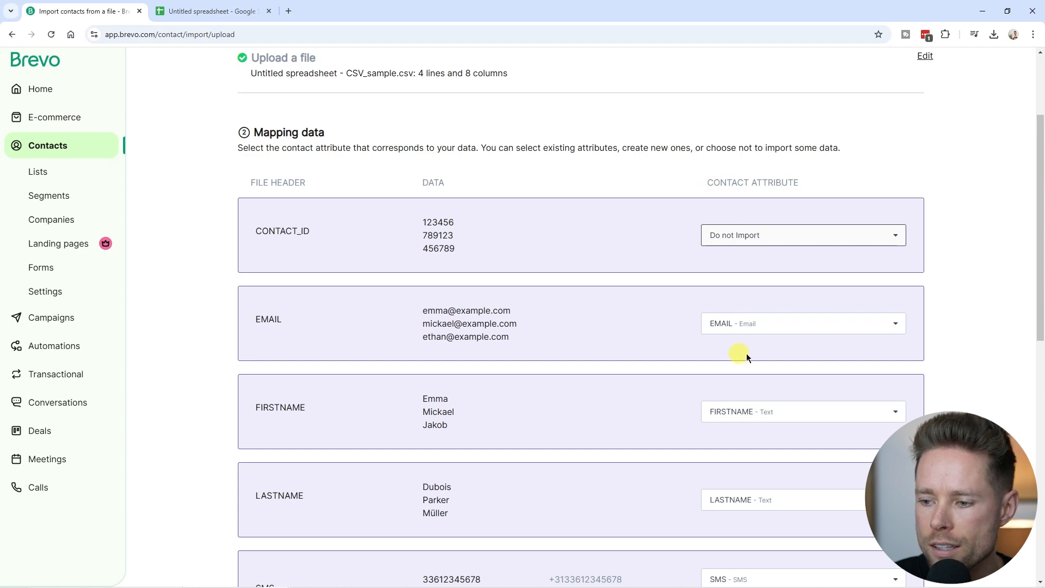
{"action": "mouse_move", "coordinate": [318, 330]}
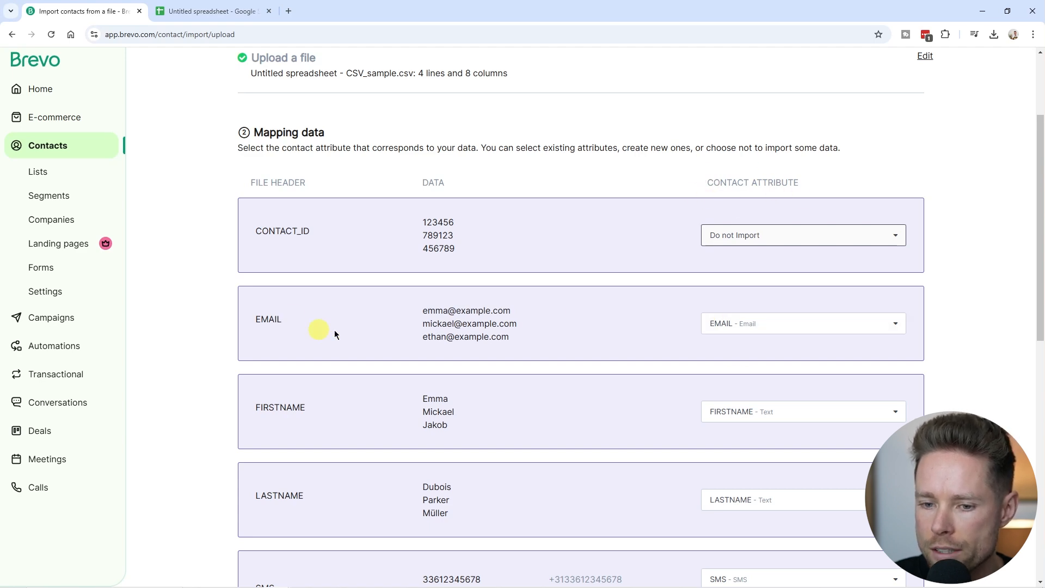
{"action": "left_click", "coordinate": [802, 324]}
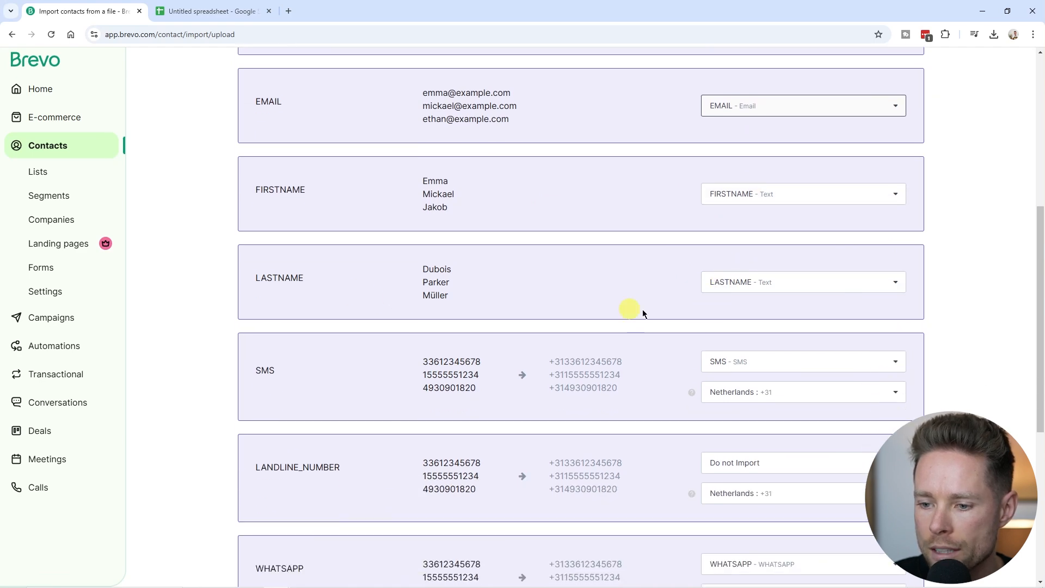
{"action": "scroll", "scroll_direction": "down", "scroll_amount": 3}
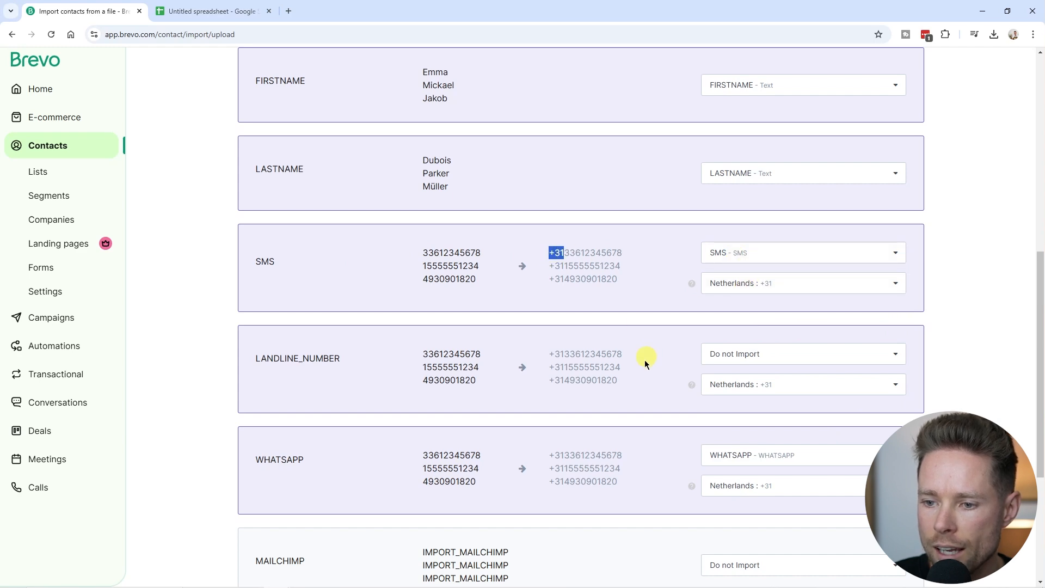
{"action": "scroll", "scroll_direction": "down", "scroll_amount": 3}
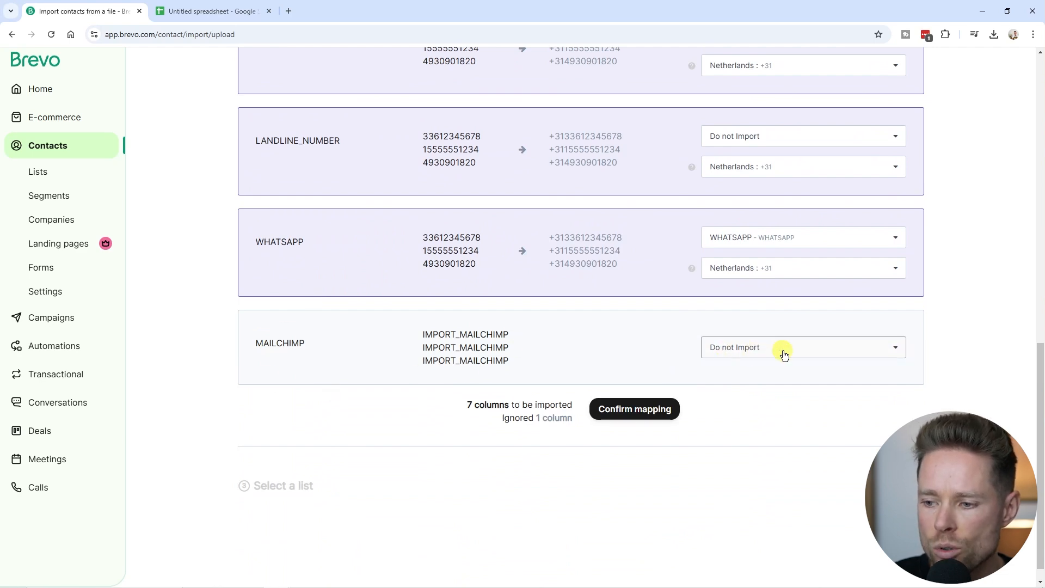
- Map the MAILCHIMP column to a new text attribute named MAILCHIMP
{"action": "left_click", "coordinate": [784, 347]}
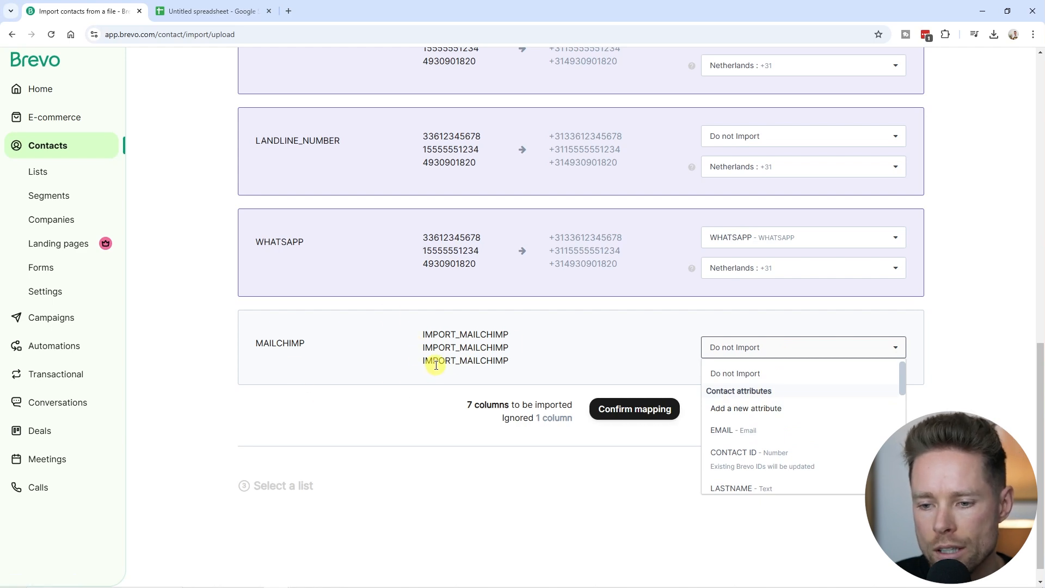
{"action": "mouse_move", "coordinate": [745, 407]}
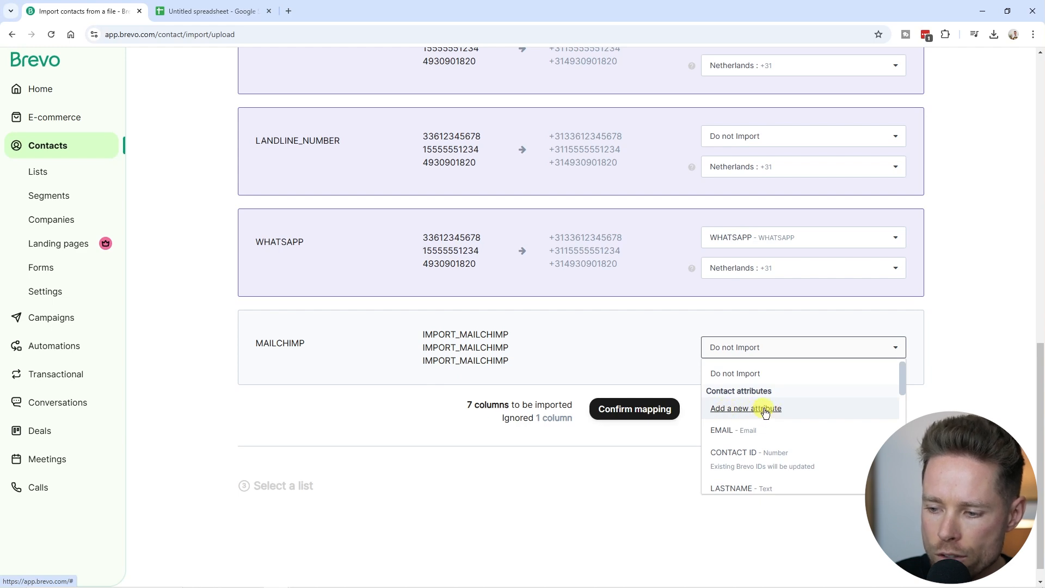
{"action": "left_click", "coordinate": [745, 407]}
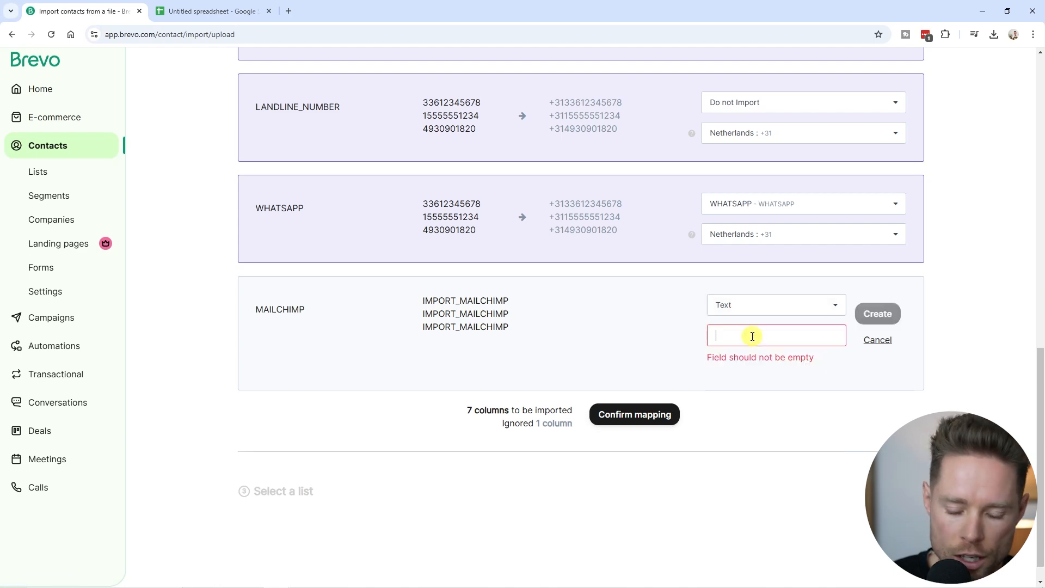
{"action": "type", "text": "MAILCHIMP"}
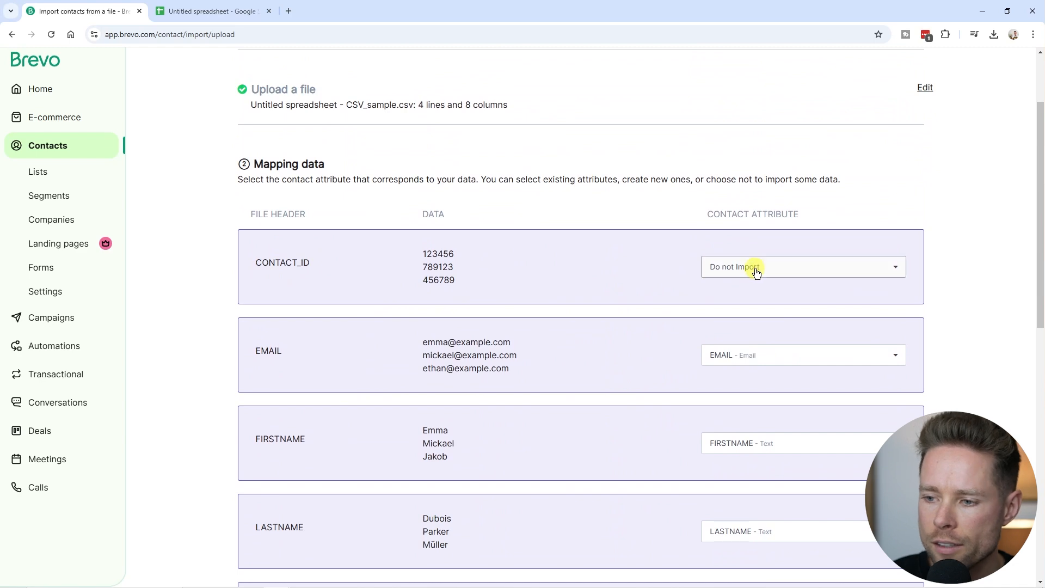
- Map CONTACT_ID to a new Number attribute and confirm the 8-column mapping
{"action": "left_click", "coordinate": [801, 267]}
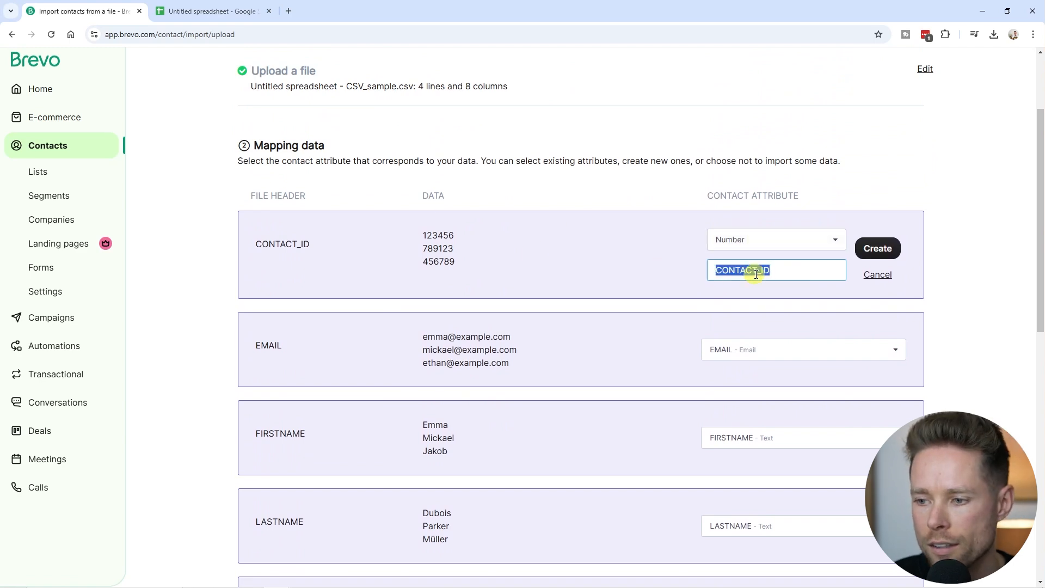
{"action": "left_click", "coordinate": [877, 248]}
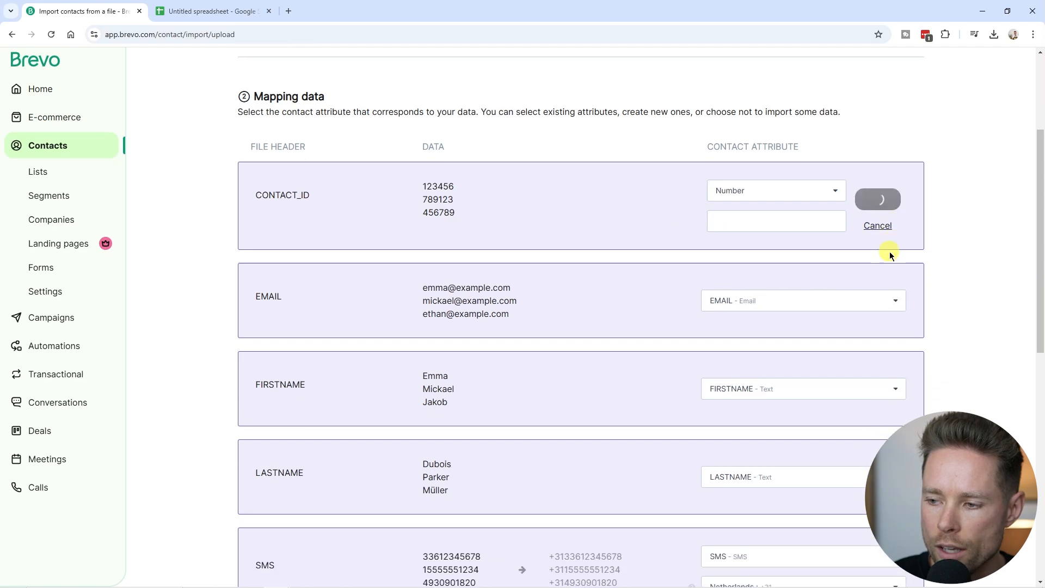
{"action": "scroll", "scroll_direction": "down", "scroll_amount": 3}
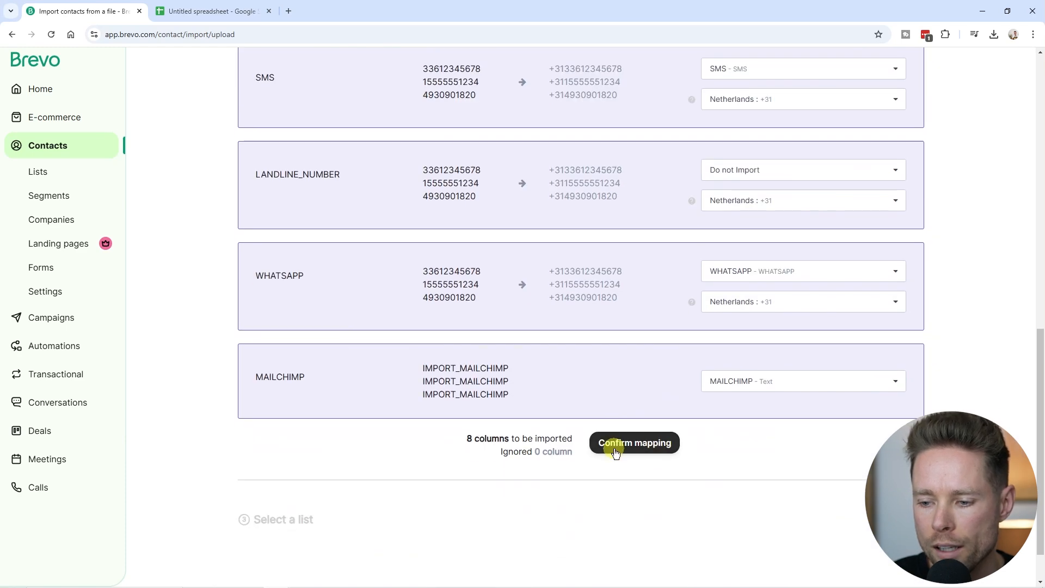
{"action": "left_click", "coordinate": [633, 442]}
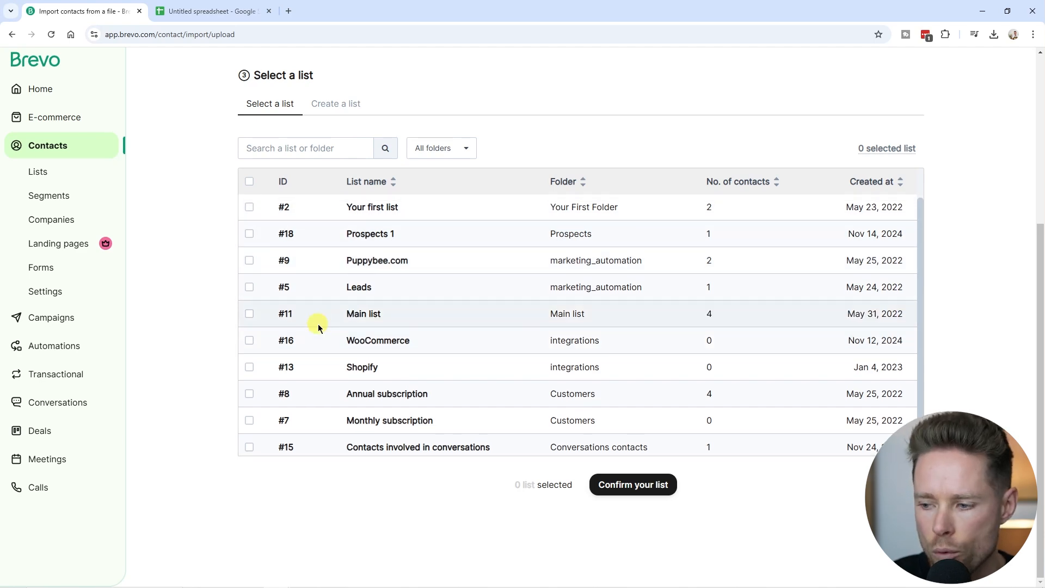
- Create the 'Mailchimp import' list in Your First Folder as destination
{"action": "scroll", "scroll_direction": "down", "scroll_amount": 3}
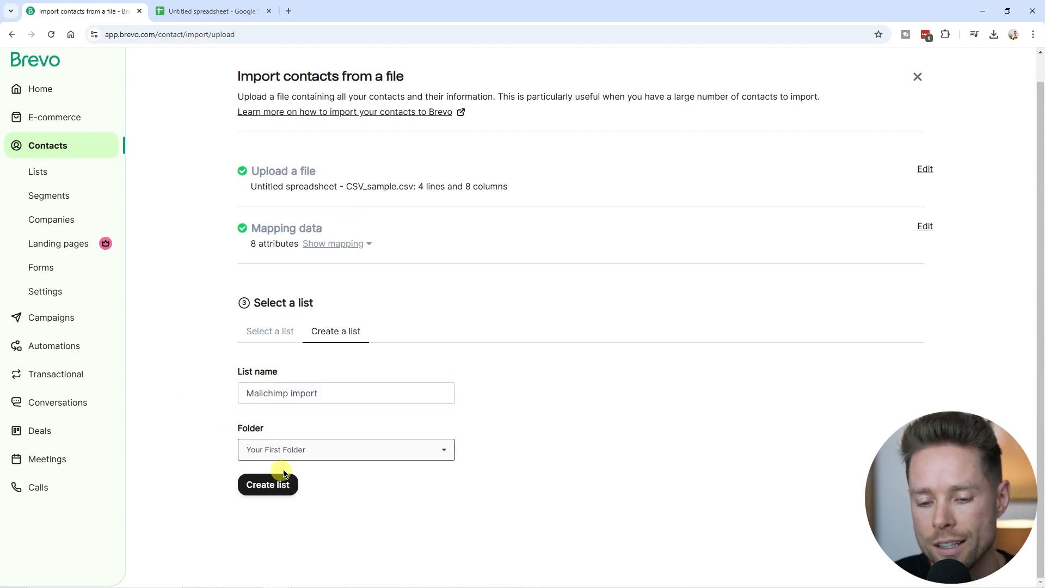
{"action": "mouse_move", "coordinate": [248, 466]}
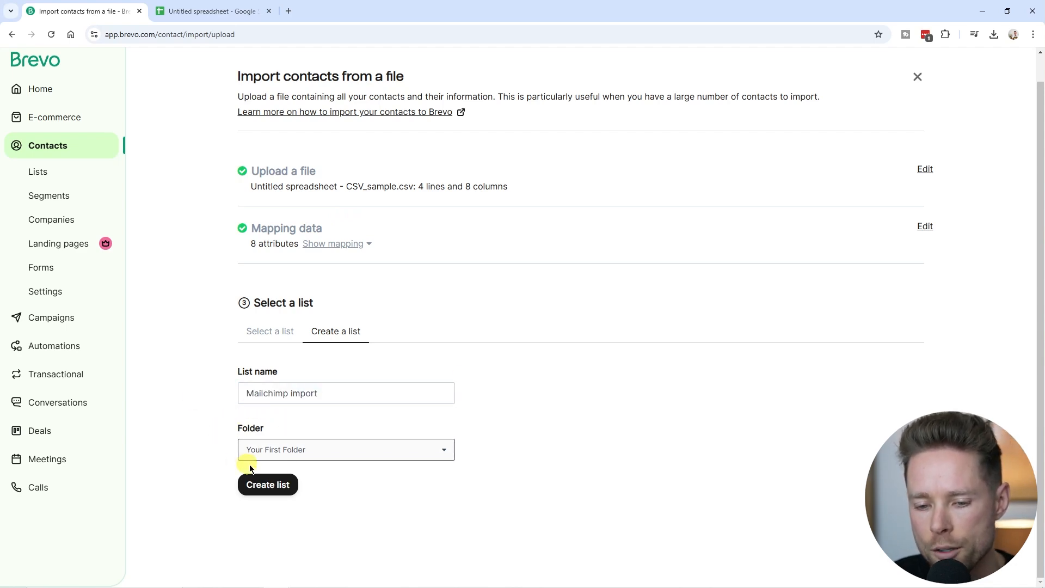
{"action": "mouse_move", "coordinate": [279, 437]}
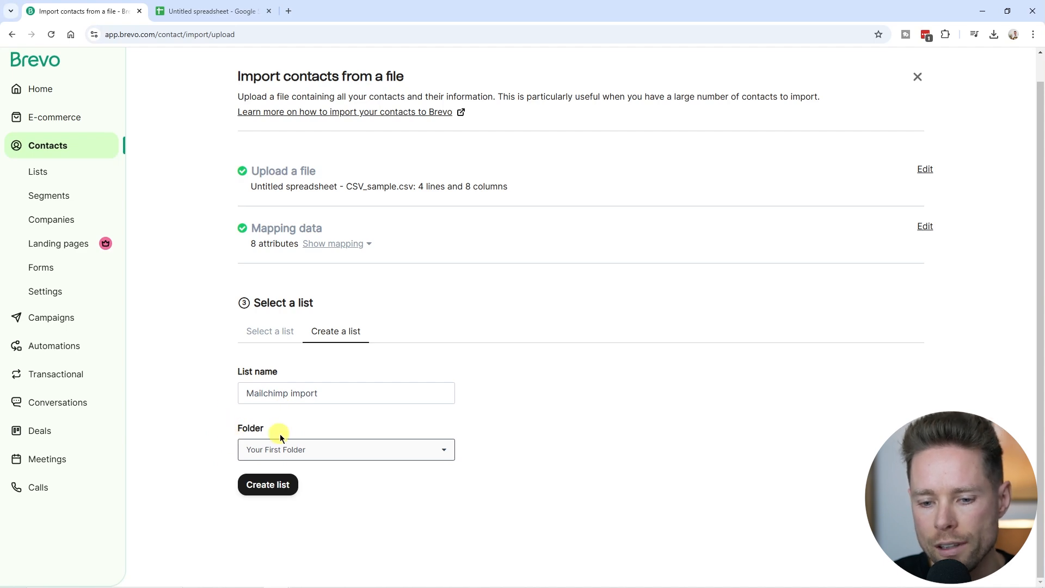
{"action": "mouse_move", "coordinate": [291, 441]}
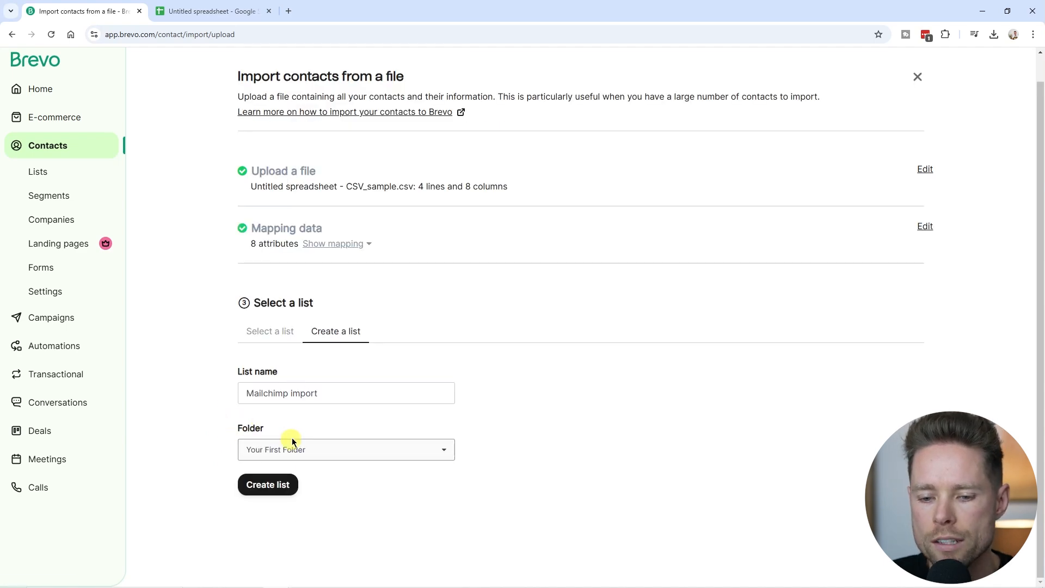
{"action": "left_click", "coordinate": [267, 484]}
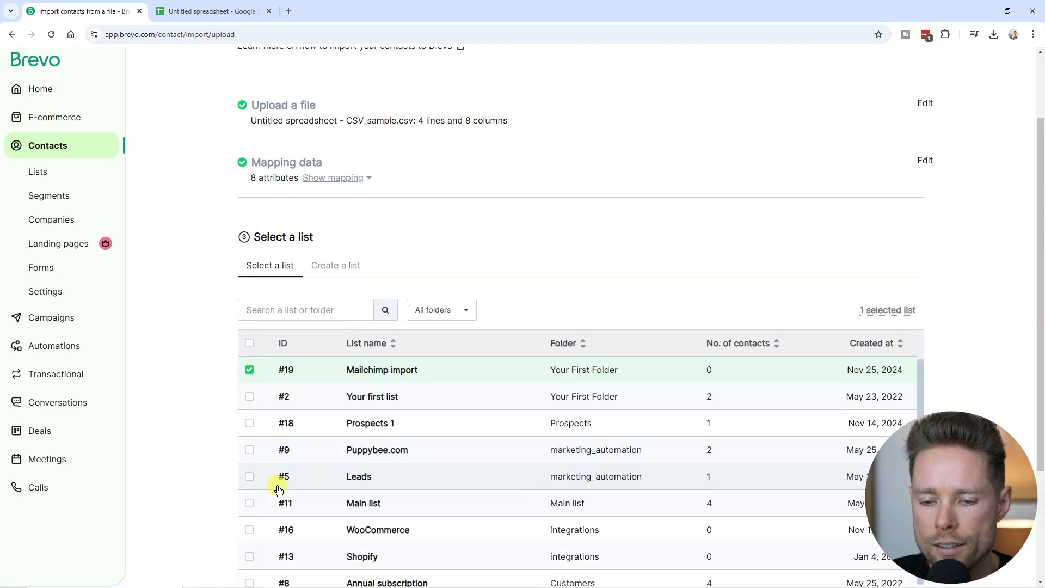
{"action": "scroll", "scroll_direction": "down", "scroll_amount": 3}
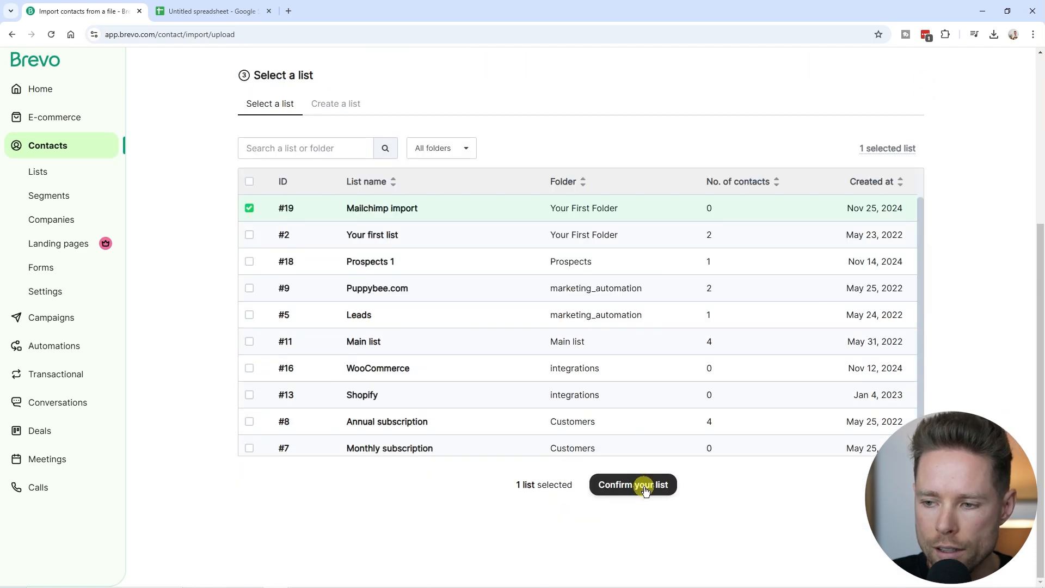
- Confirm the destination list, accept the opt-in agreement, and submit the import
{"action": "left_click", "coordinate": [632, 484]}
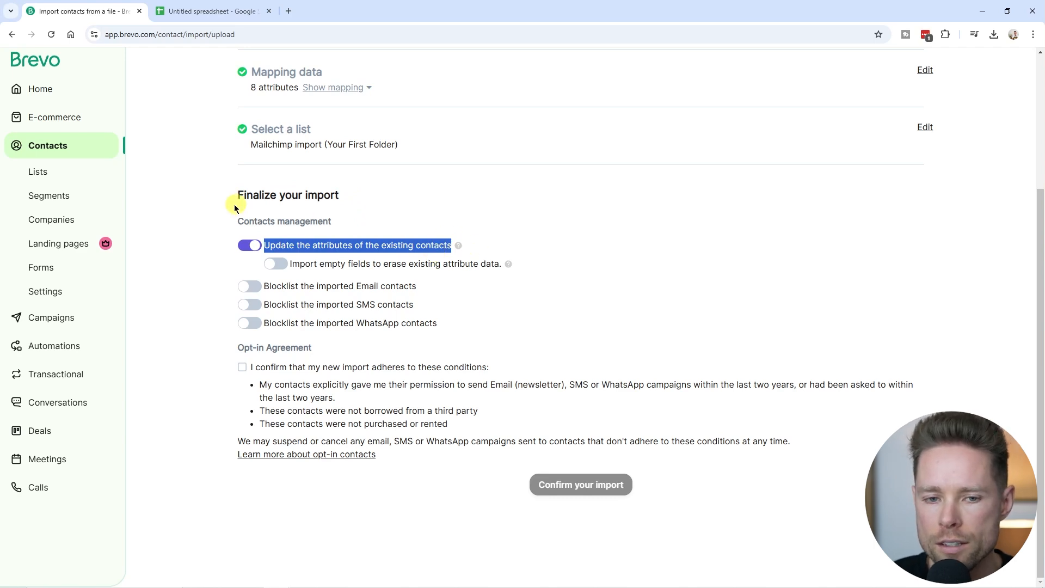
{"action": "mouse_move", "coordinate": [425, 204]}
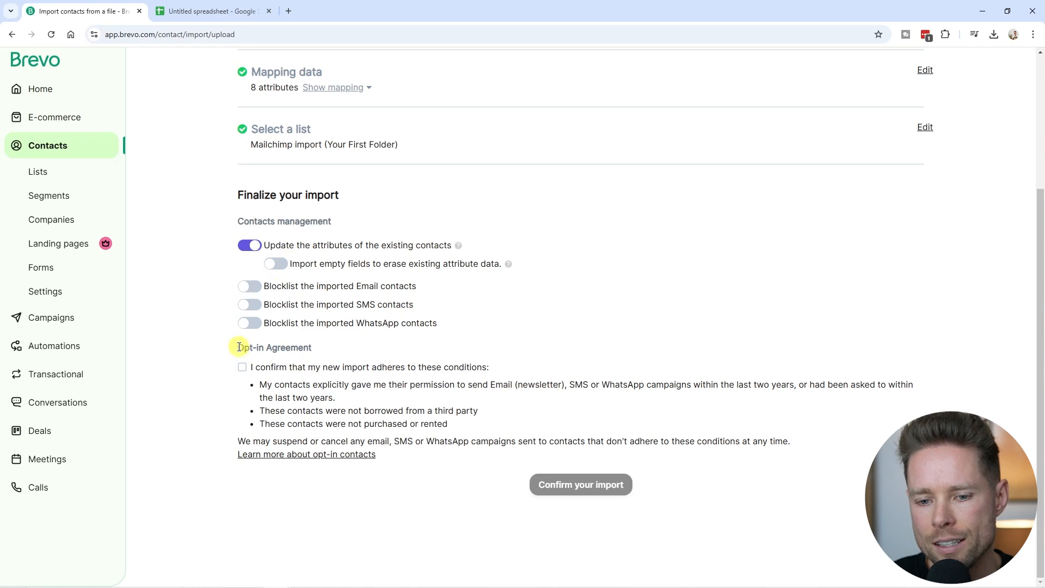
{"action": "double_click", "coordinate": [274, 347]}
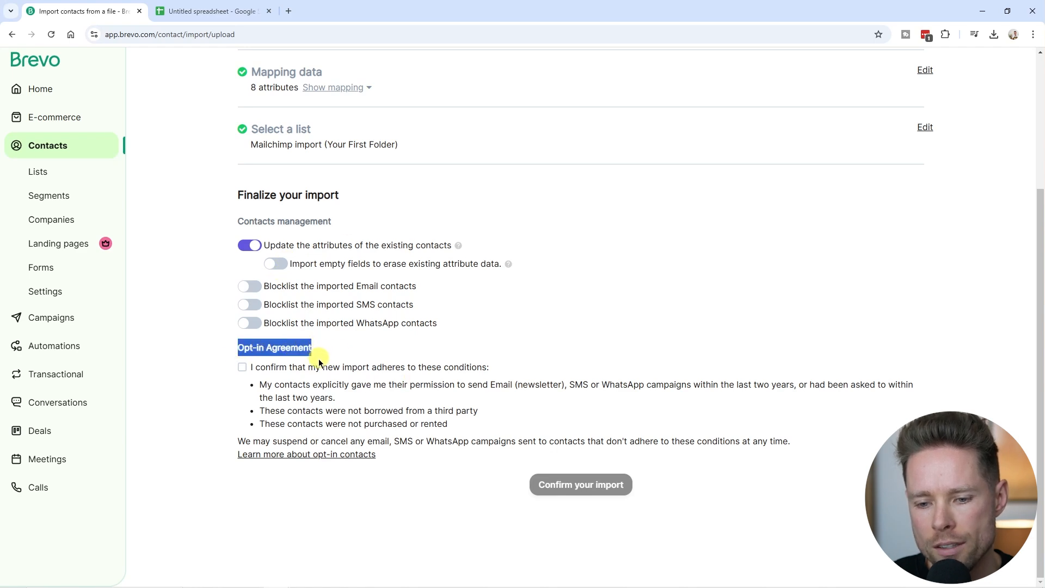
{"action": "left_click", "coordinate": [242, 367]}
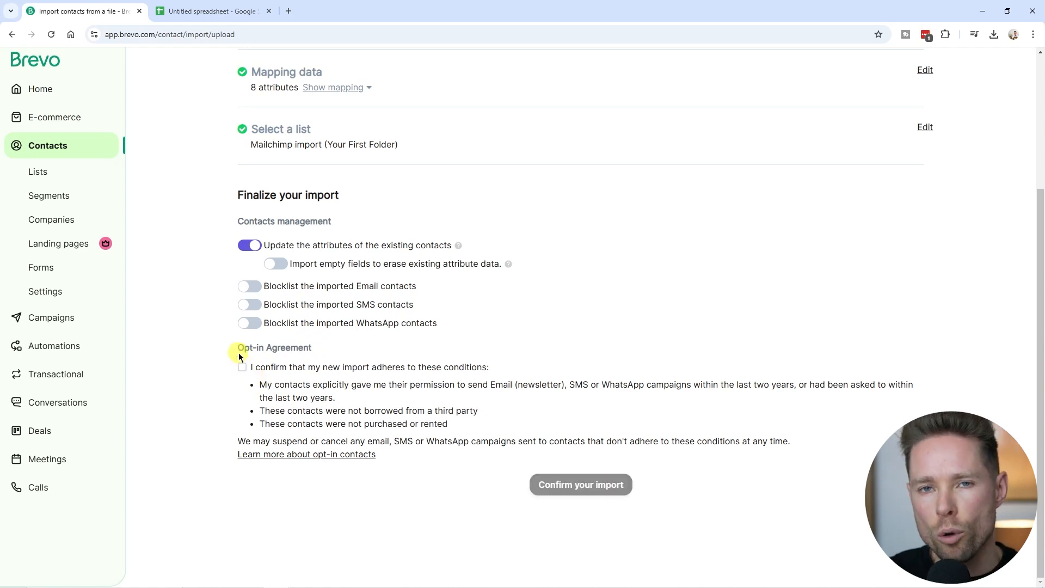
{"action": "left_click", "coordinate": [241, 366]}
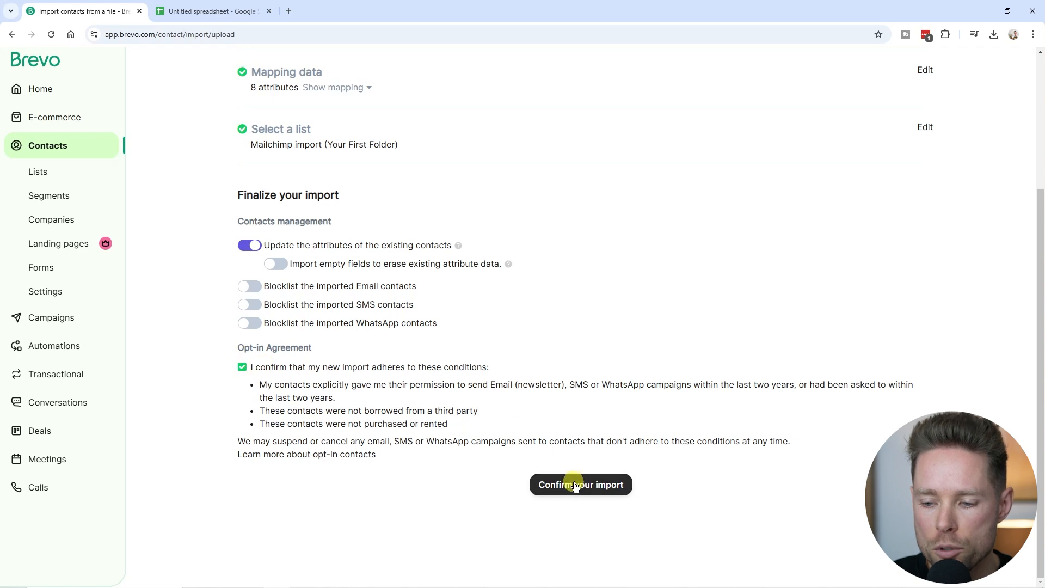
{"action": "left_click", "coordinate": [580, 484]}
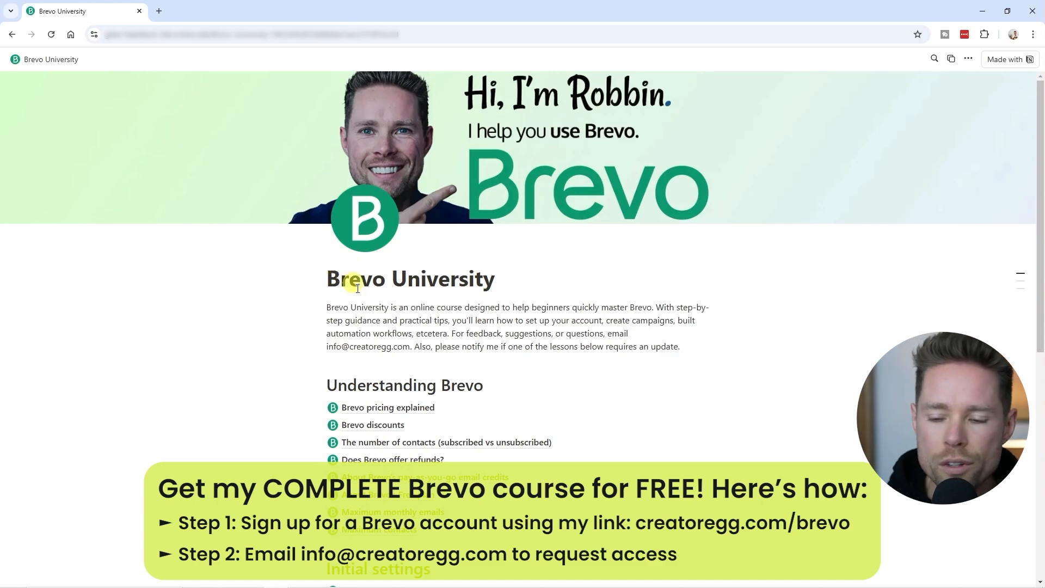
- Browse the Notion course lesson list, then return to the Brevo dashboard showing 13 contacts
{"action": "scroll", "scroll_direction": "down", "scroll_amount": 3}
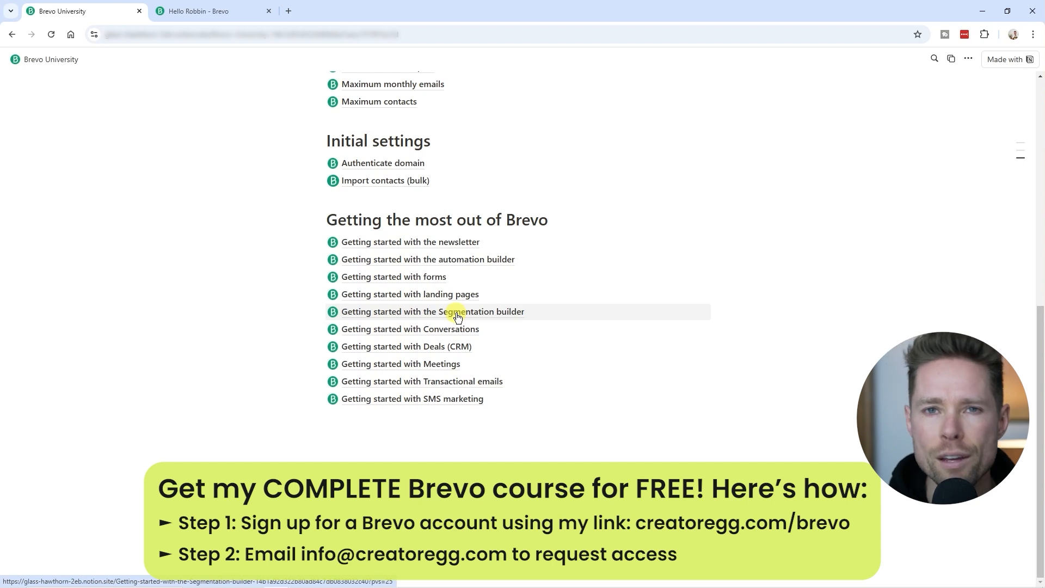
{"action": "mouse_move", "coordinate": [455, 281]}
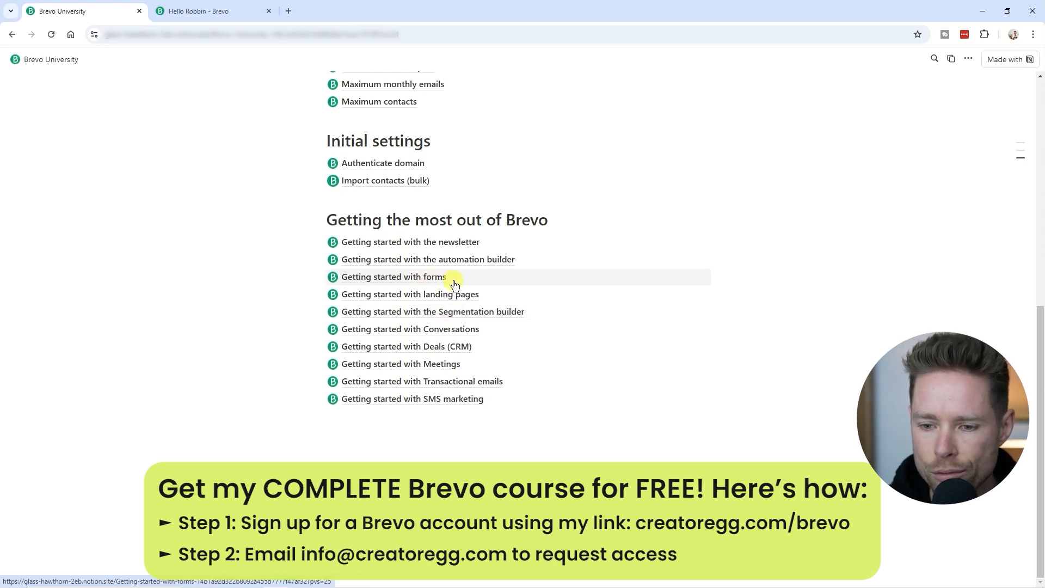
{"action": "mouse_move", "coordinate": [511, 311]}
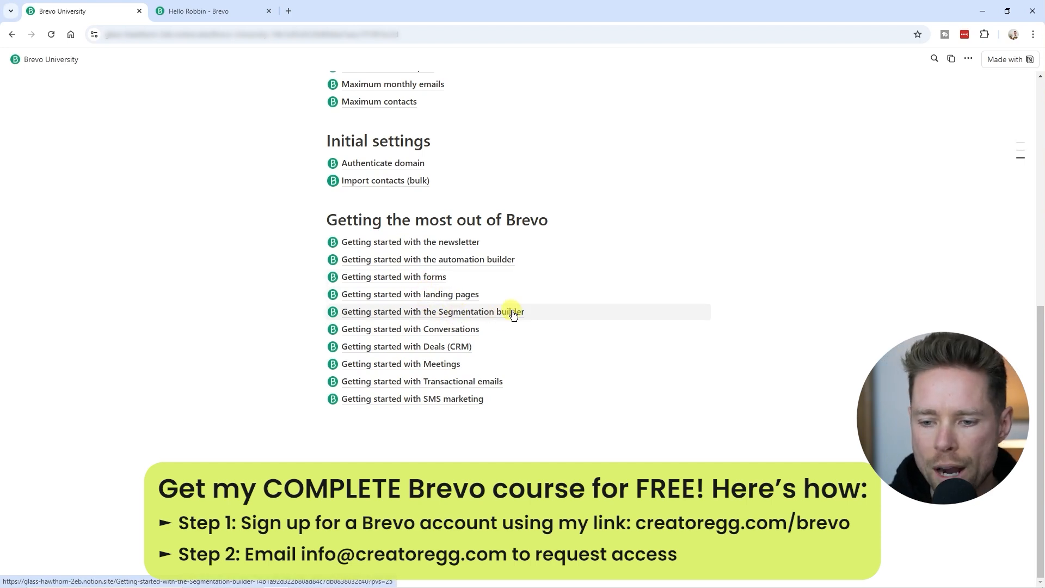
{"action": "mouse_move", "coordinate": [462, 351]}
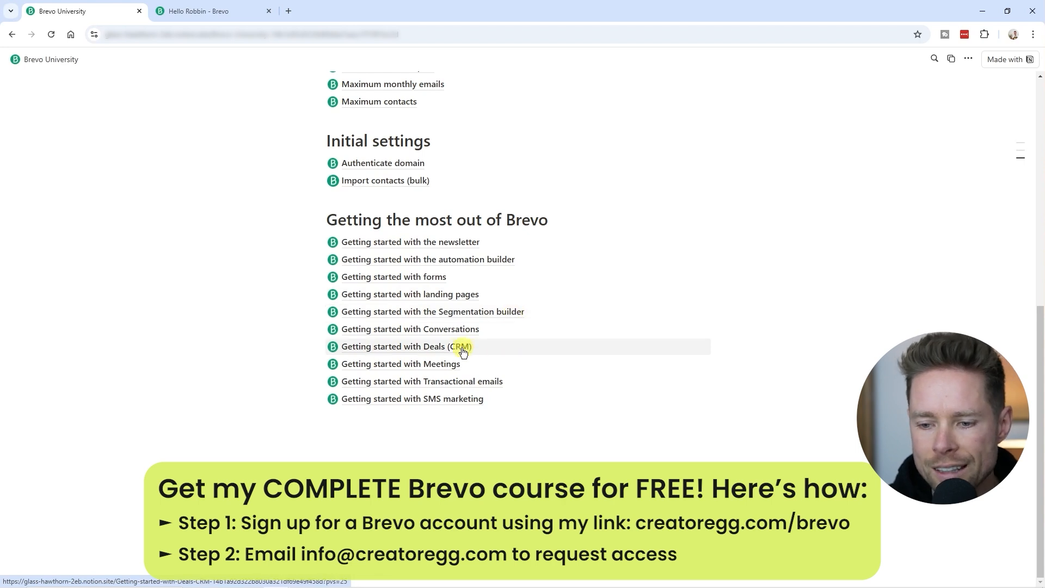
{"action": "scroll", "scroll_direction": "down", "scroll_amount": 3}
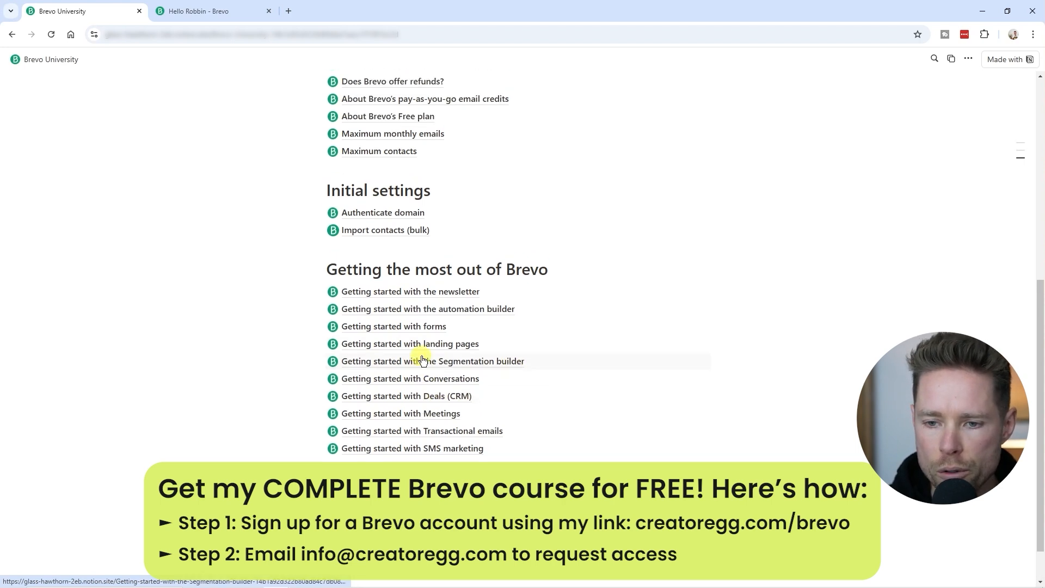
{"action": "left_click", "coordinate": [213, 11]}
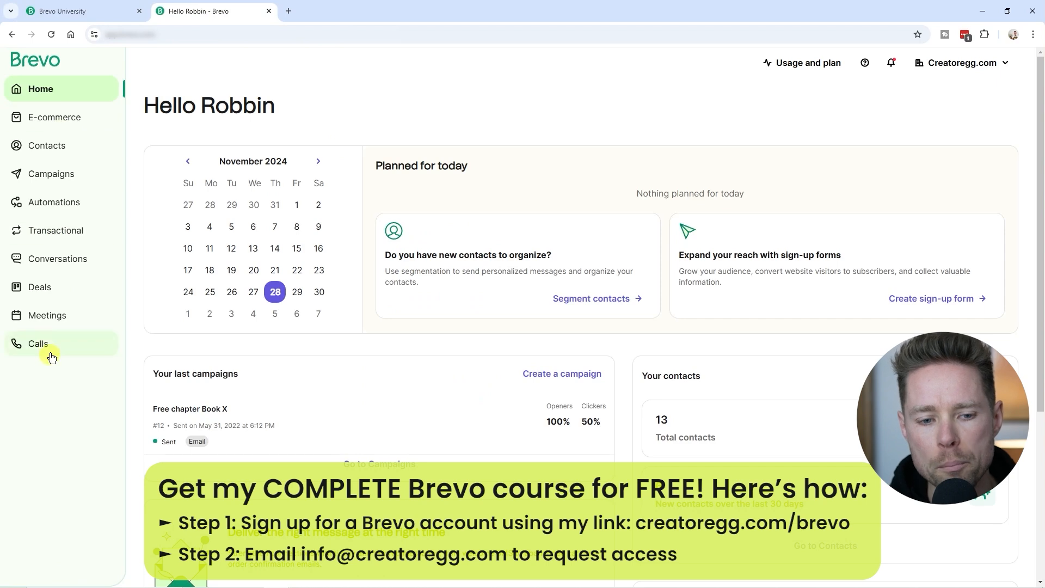
{"action": "mouse_move", "coordinate": [58, 259]}
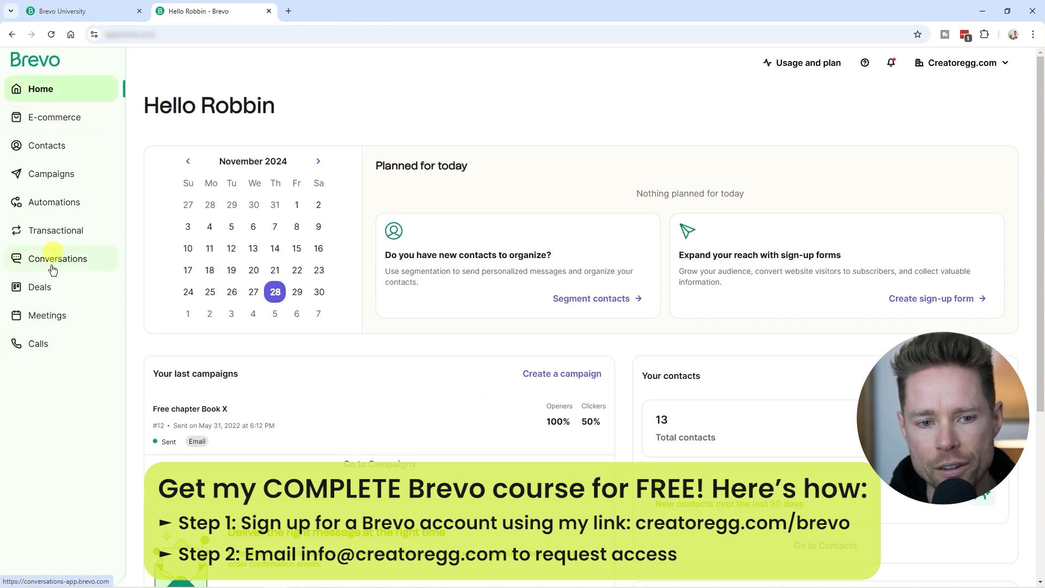